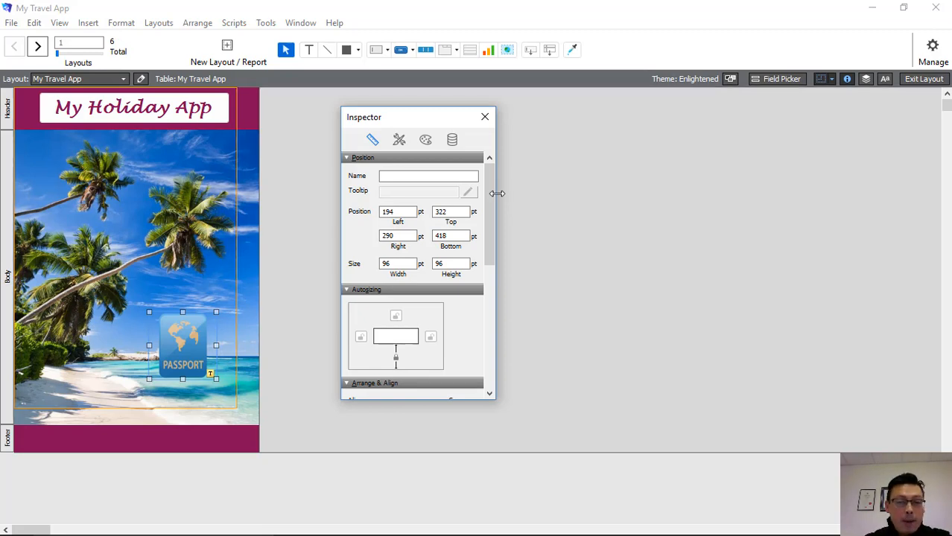
pyautogui.moveTo(496, 227)
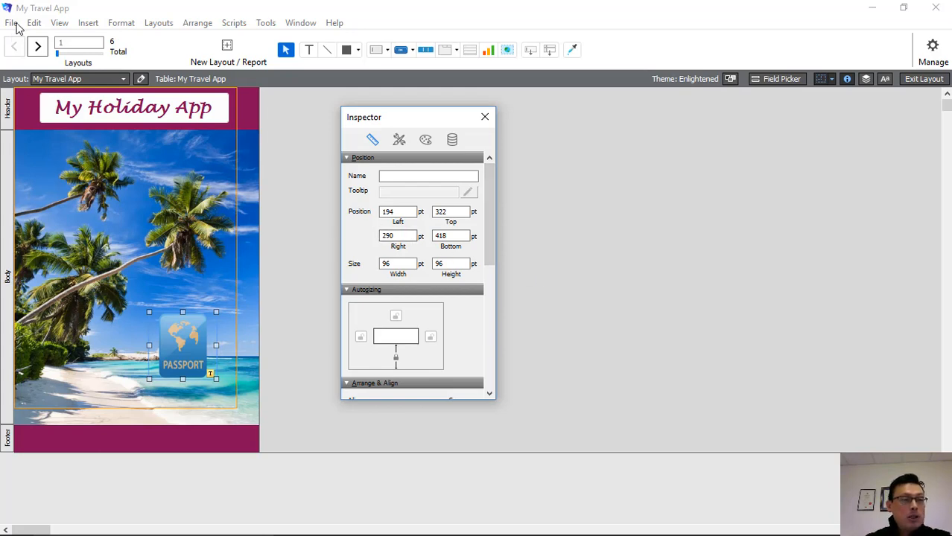
# Open the File menu while editing the My Travel App layout
pyautogui.click(11, 22)
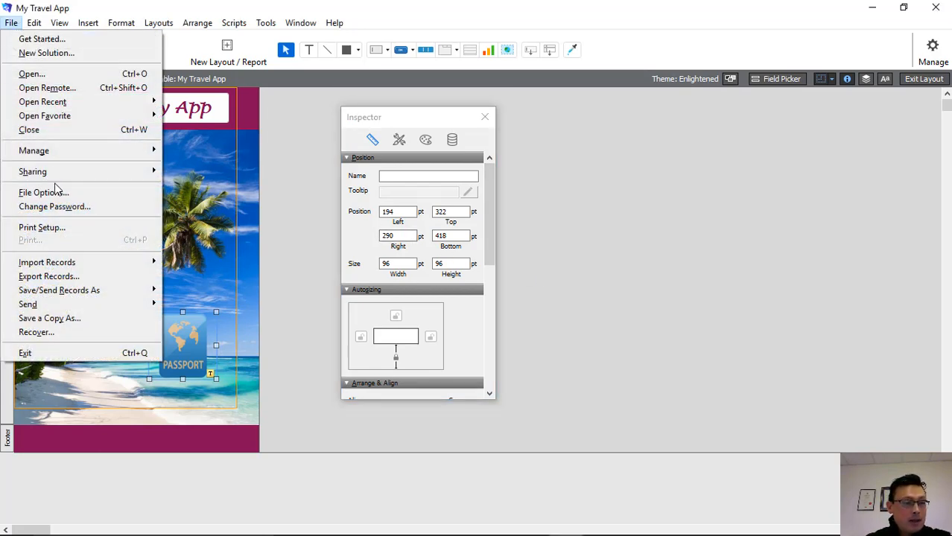
# Open the File Options dialog for My Travel App
pyautogui.click(43, 193)
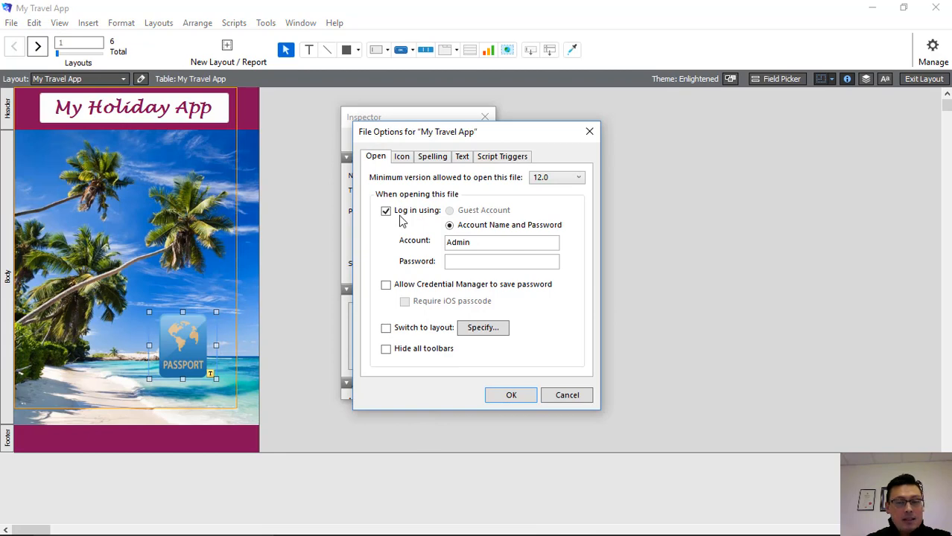
pyautogui.moveTo(380, 164)
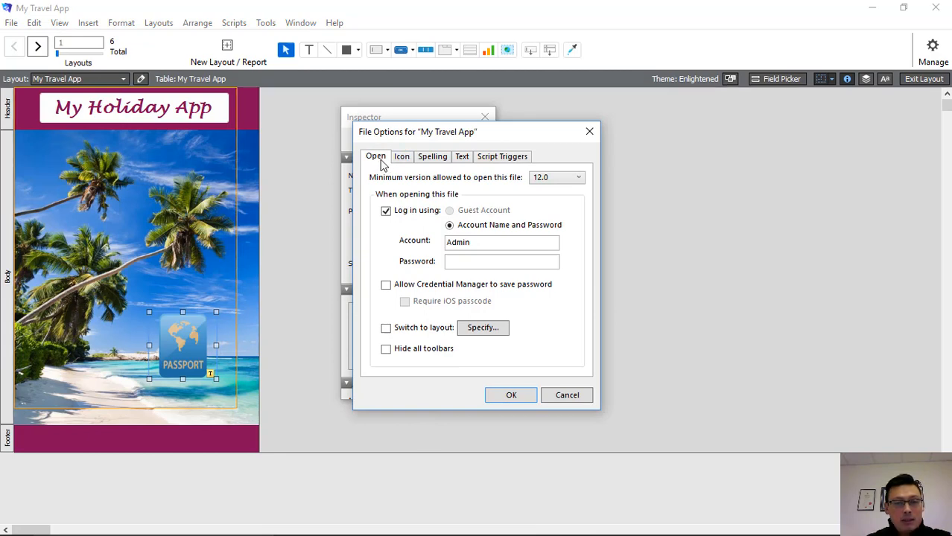
pyautogui.moveTo(386, 186)
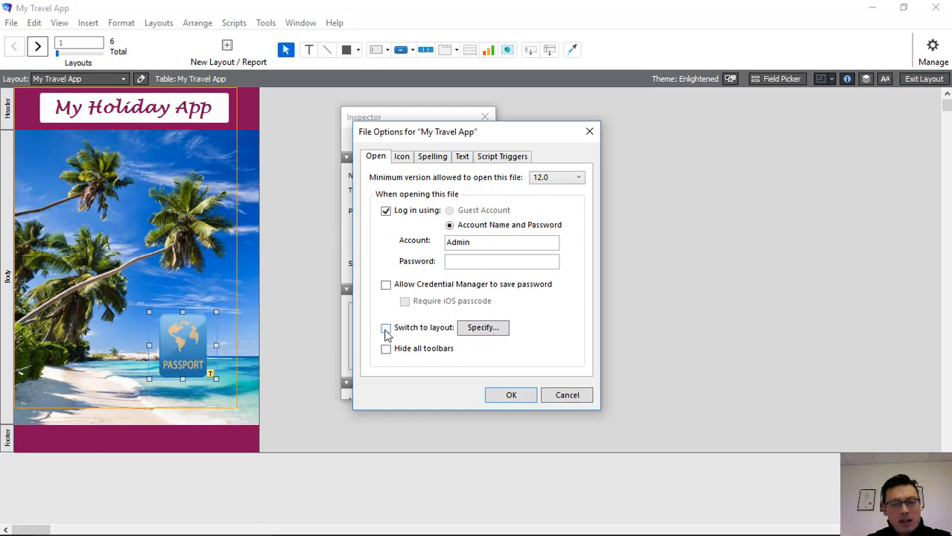
# Enable 'Switch to layout' on open and specify the My Travel App layout
pyautogui.click(482, 327)
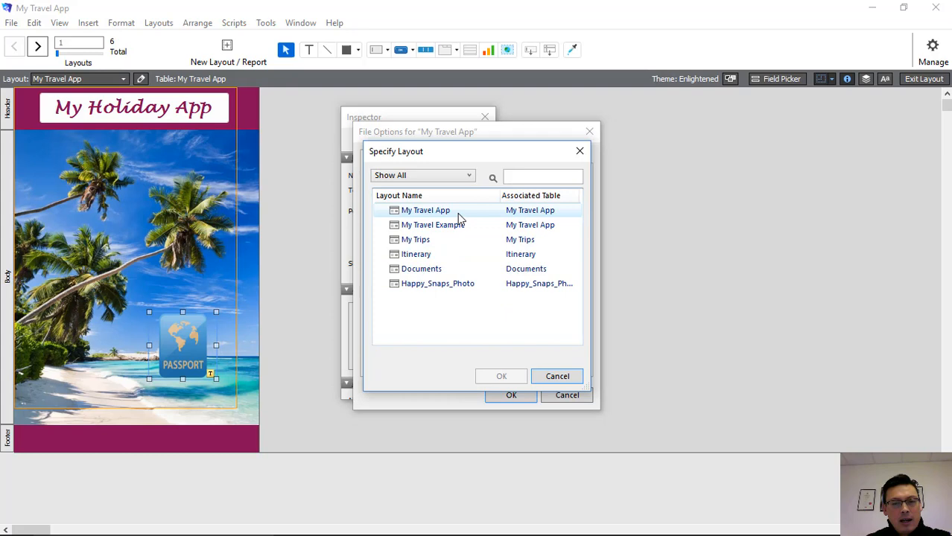
pyautogui.click(425, 210)
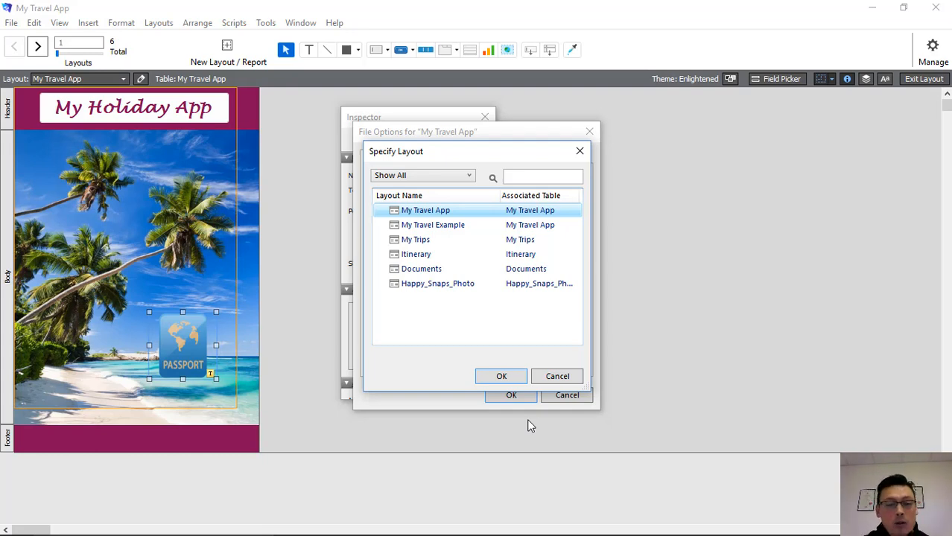
pyautogui.click(501, 376)
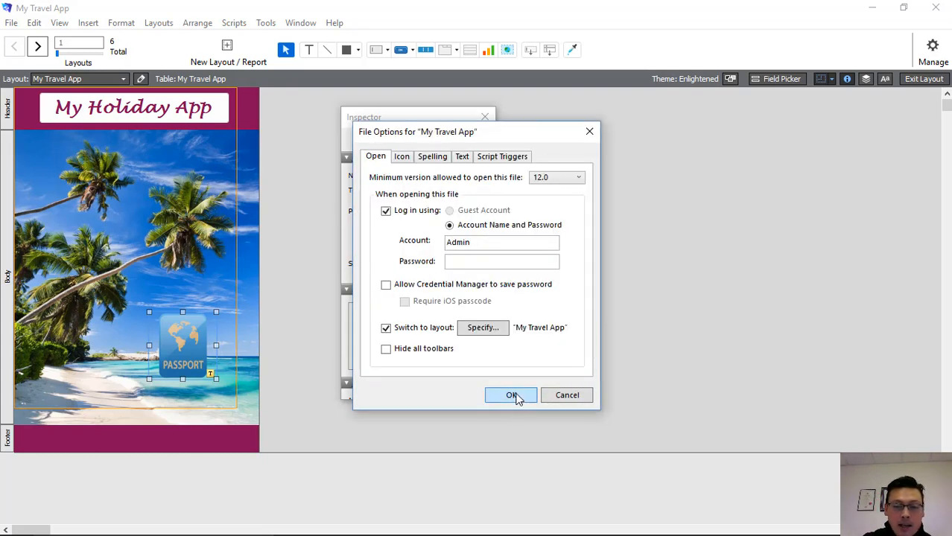
# Confirm the File Options, then exit layout editing into Browse mode
pyautogui.click(511, 395)
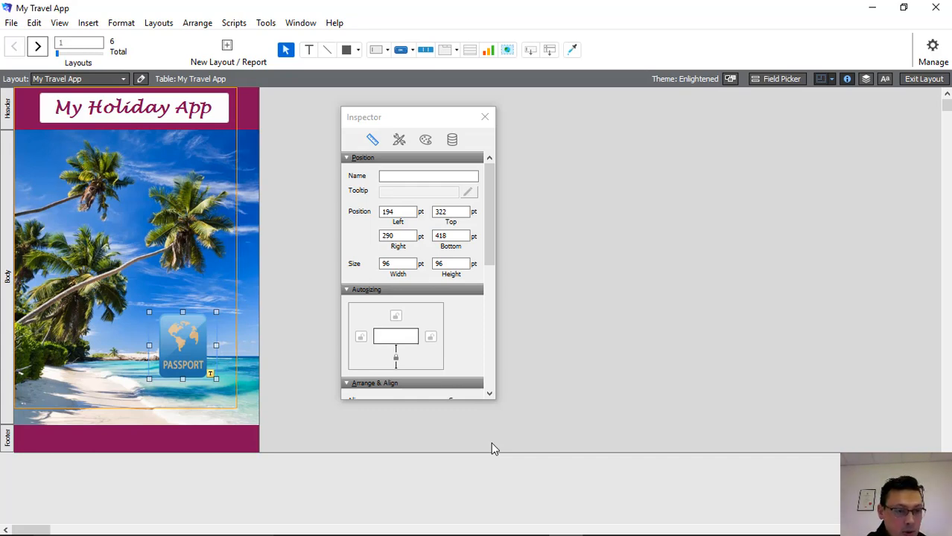
pyautogui.moveTo(824, 174)
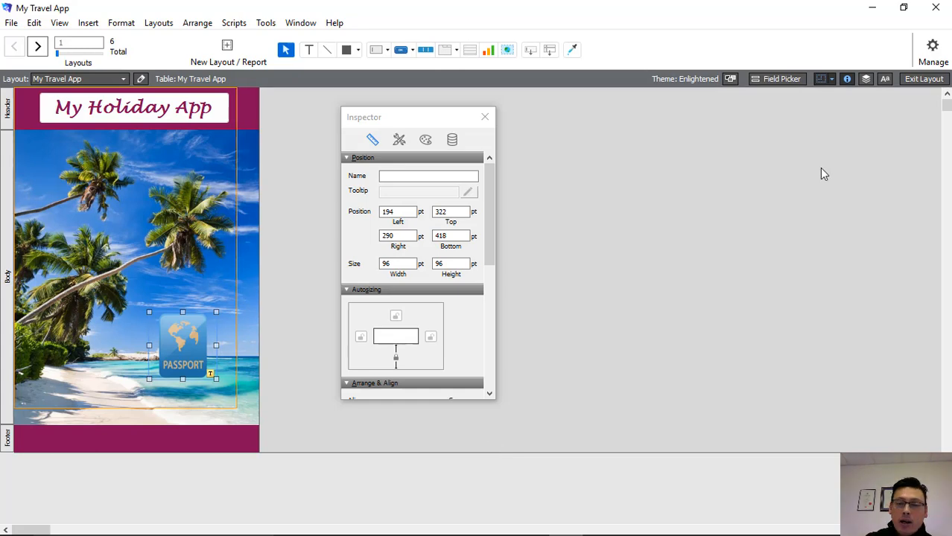
pyautogui.click(924, 78)
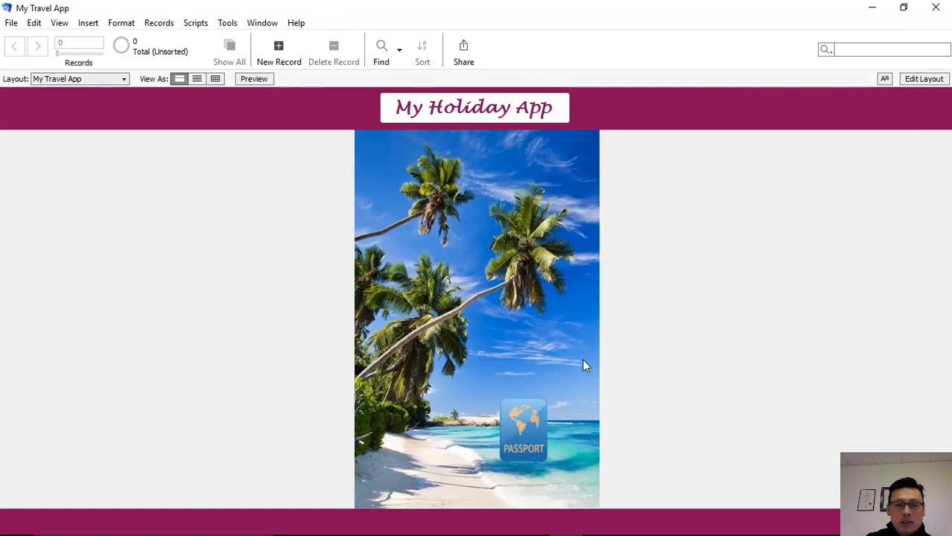